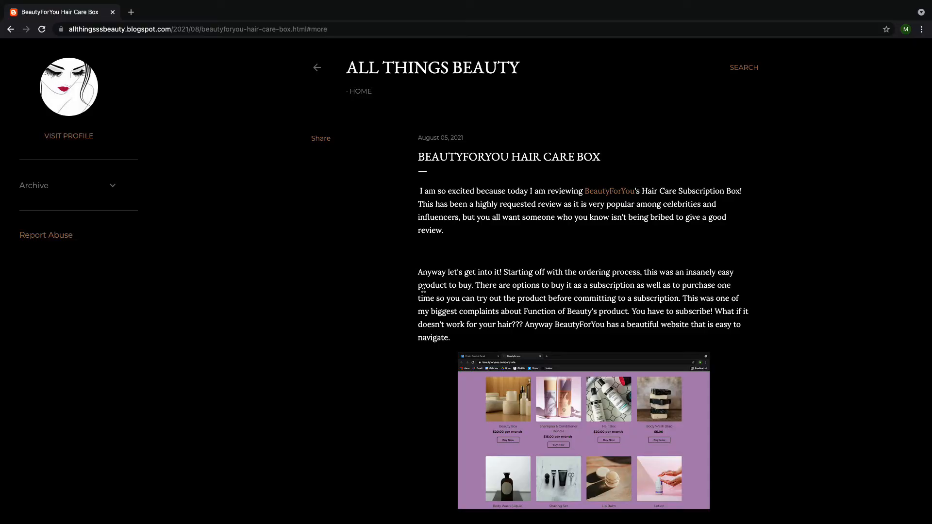
Step: Open the Body Wash (Bar) product from the Catalog > Products list
{"action": "scroll", "scroll_direction": "down", "scroll_amount": 3}
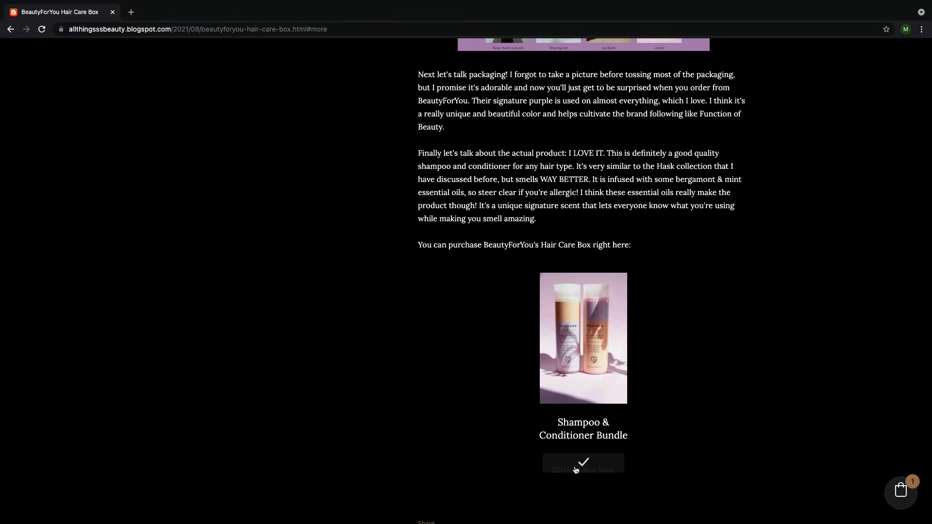
{"action": "scroll", "scroll_direction": "down", "scroll_amount": 3}
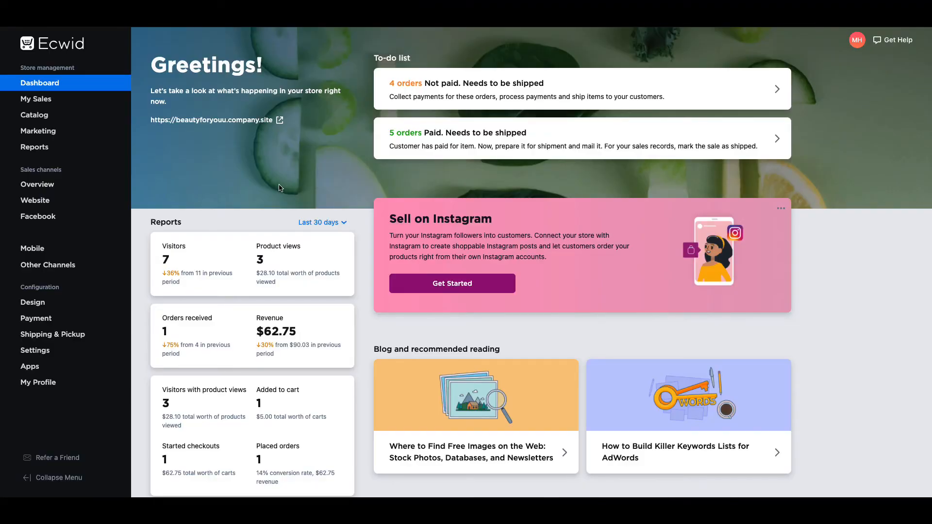
{"action": "mouse_move", "coordinate": [75, 123]}
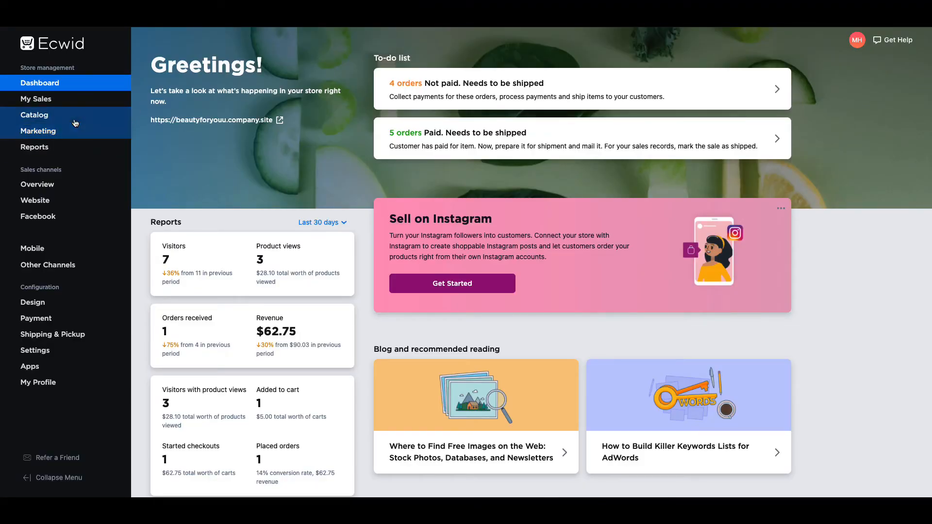
{"action": "left_click", "coordinate": [34, 114]}
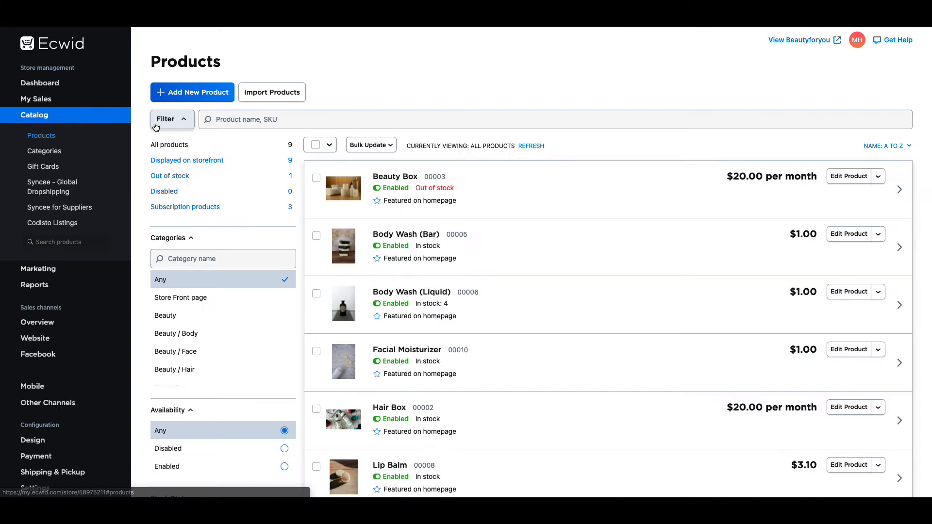
{"action": "mouse_move", "coordinate": [223, 245]}
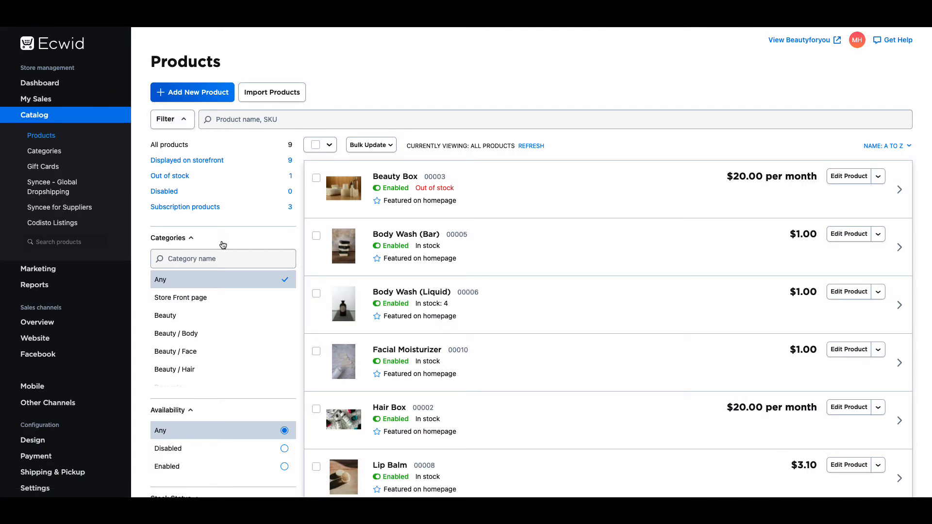
{"action": "left_click", "coordinate": [316, 177]}
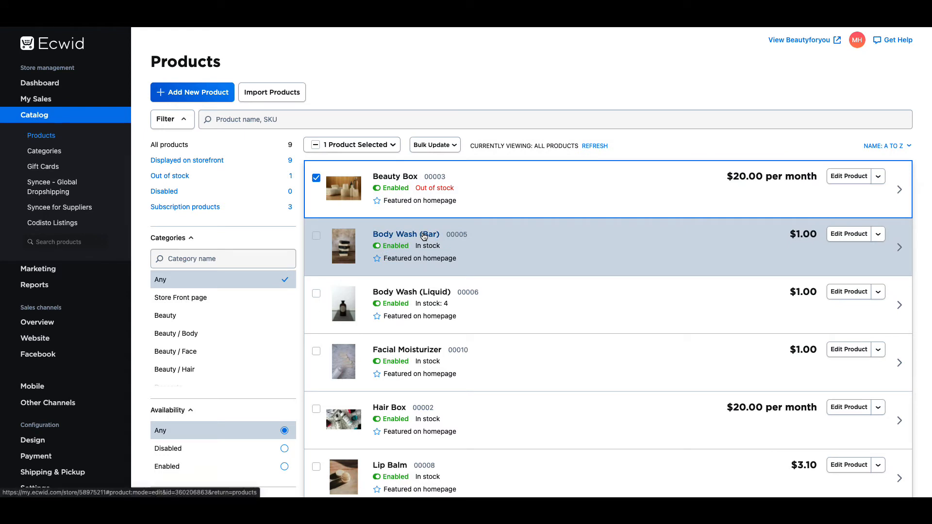
{"action": "left_click", "coordinate": [406, 234]}
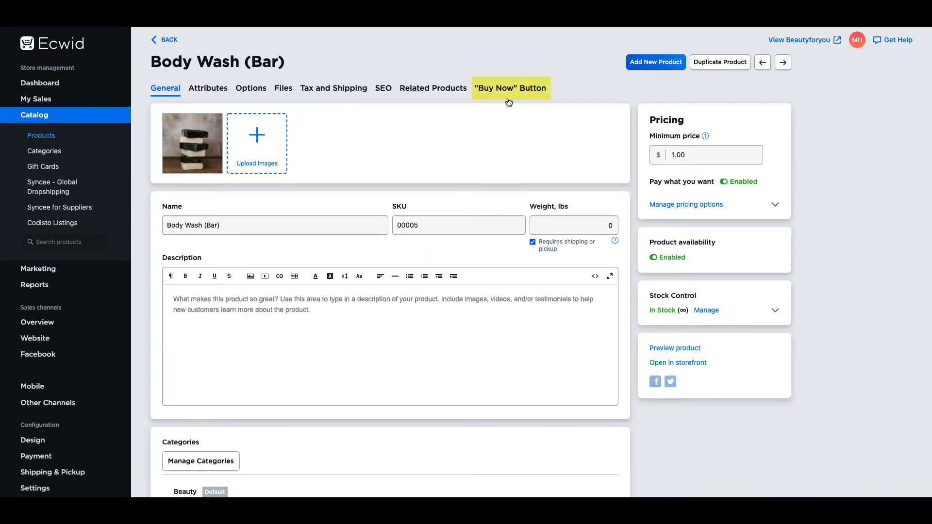
Step: Start the Embed Product buy-button builder from the "Buy Now" Button section
{"action": "left_click", "coordinate": [510, 88]}
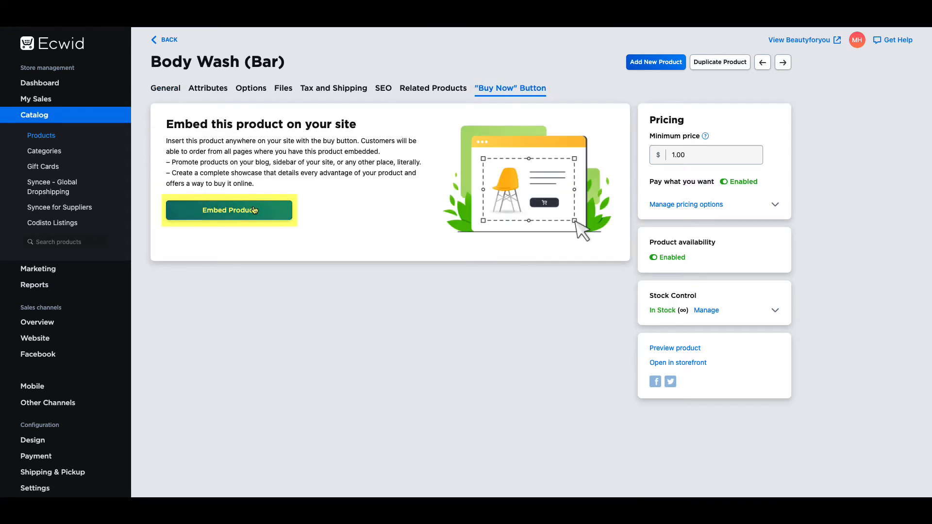
{"action": "left_click", "coordinate": [229, 209]}
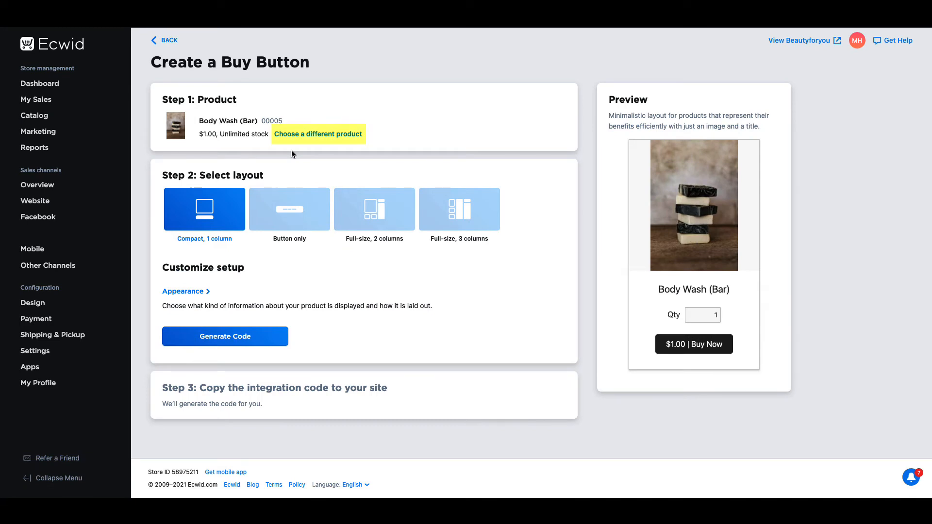
{"action": "mouse_move", "coordinate": [314, 142]}
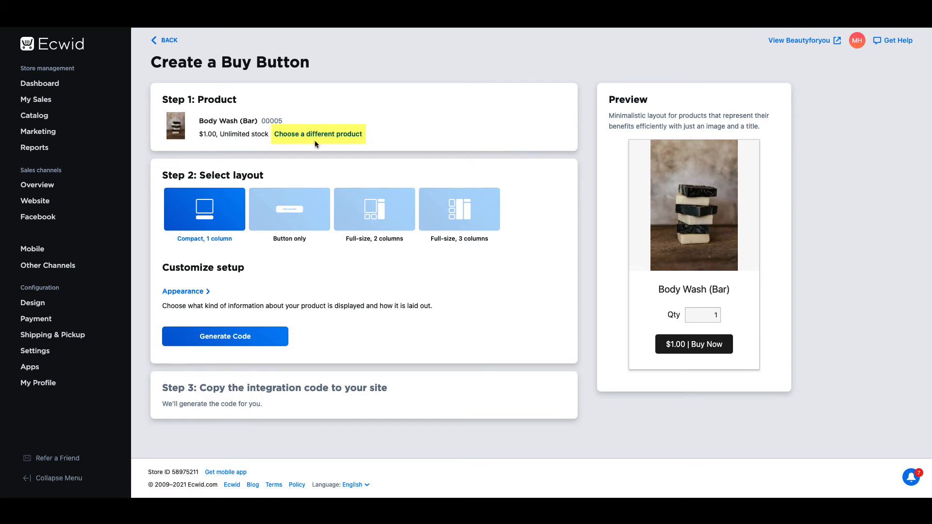
{"action": "left_click", "coordinate": [290, 209]}
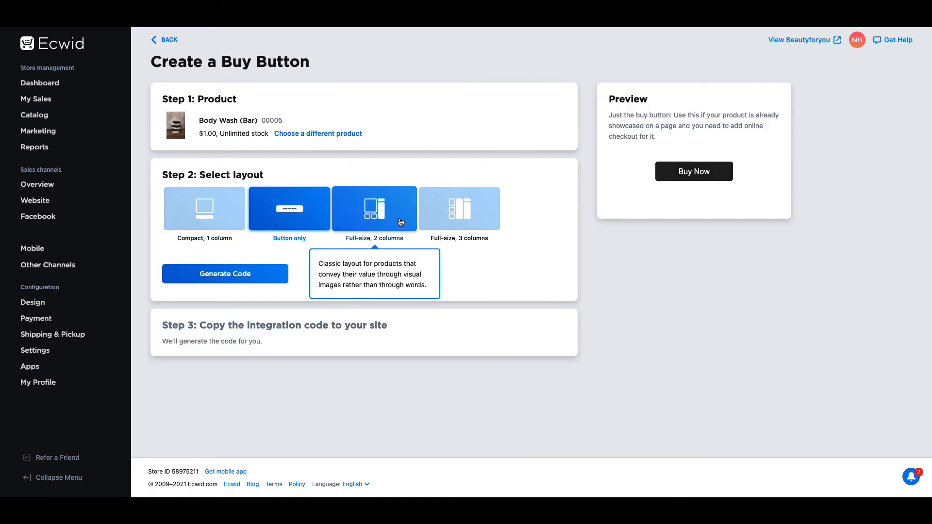
{"action": "left_click", "coordinate": [374, 208]}
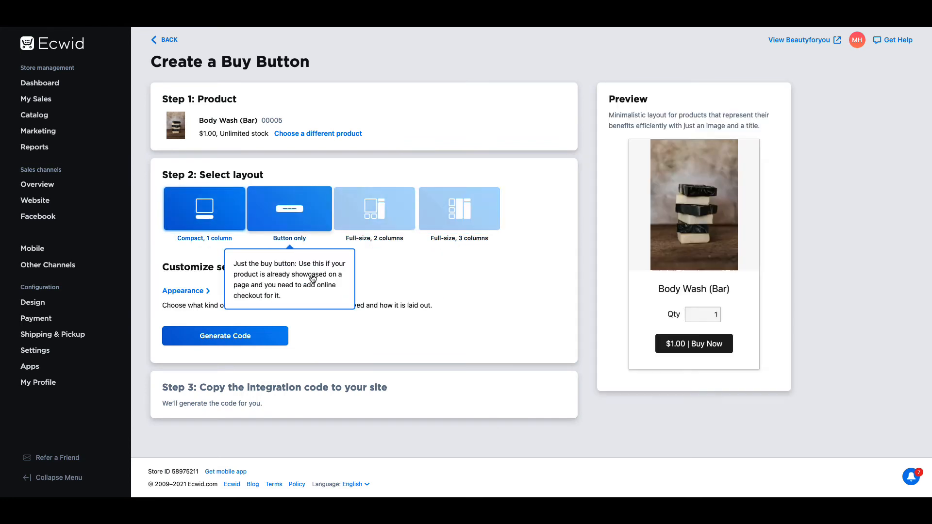
{"action": "left_click", "coordinate": [204, 208]}
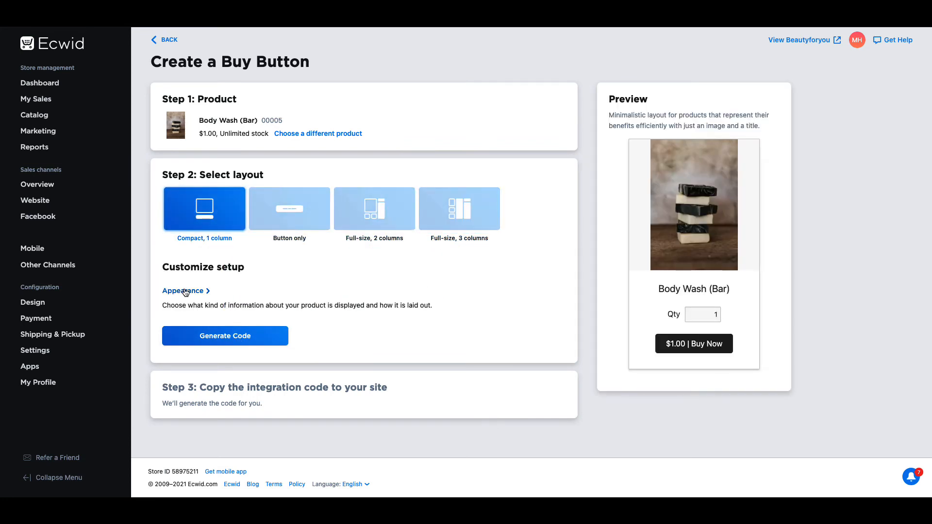
Step: Hide Quantity and stock and Show border under Appearance, then generate the embed code
{"action": "left_click", "coordinate": [184, 290]}
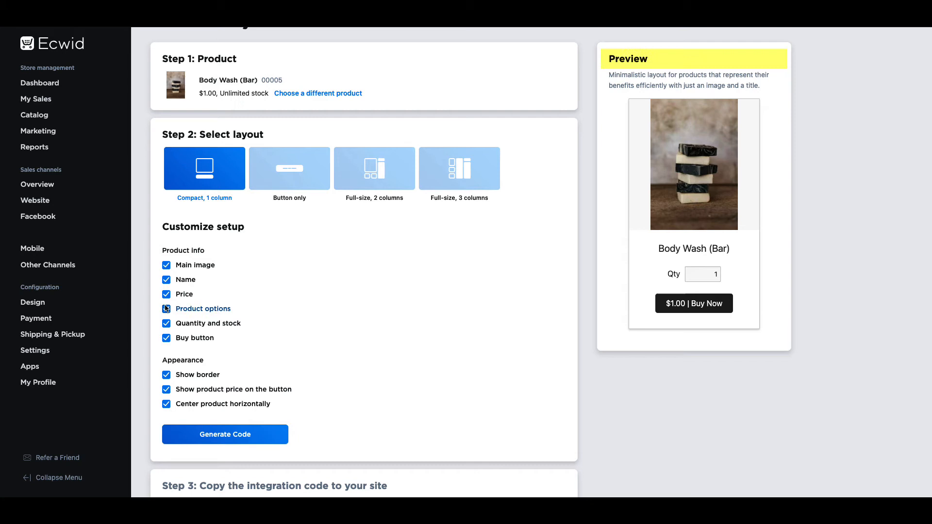
{"action": "left_click", "coordinate": [166, 322]}
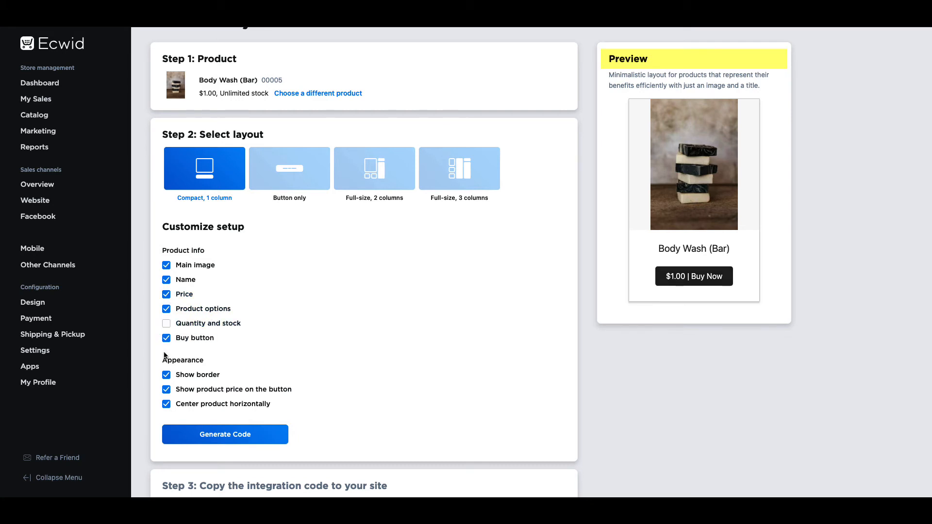
{"action": "left_click", "coordinate": [166, 375]}
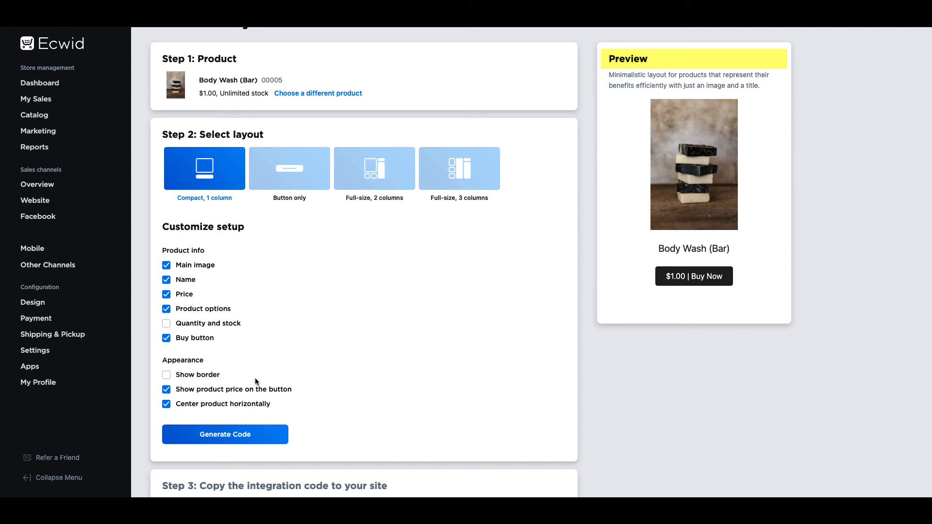
{"action": "left_click", "coordinate": [224, 434]}
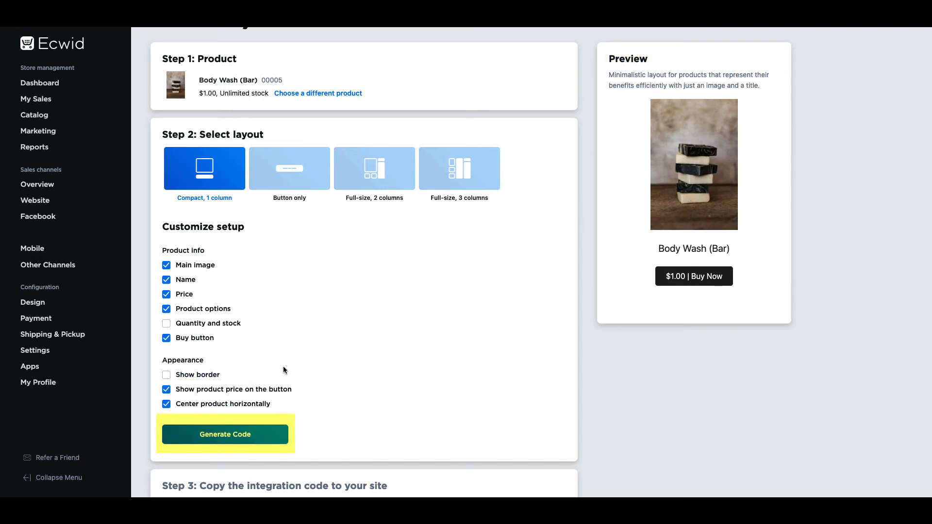
{"action": "left_click", "coordinate": [224, 434]}
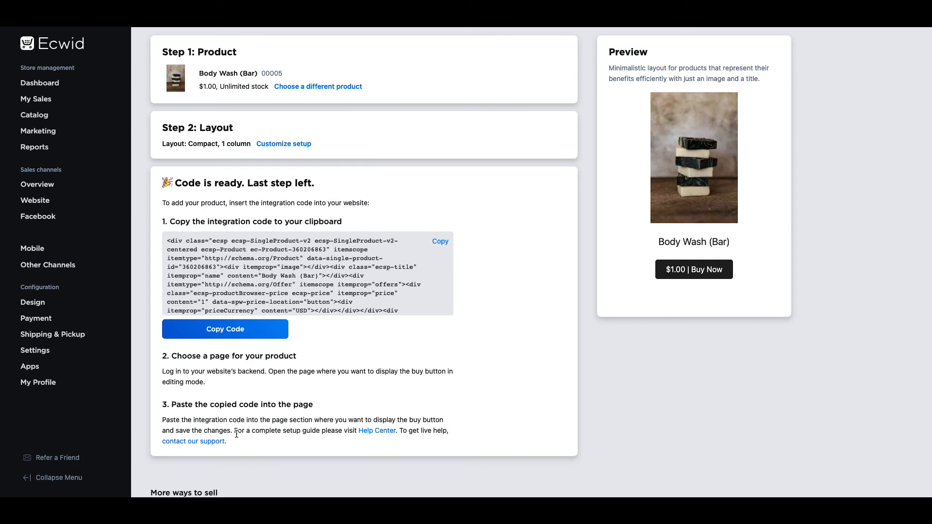
{"action": "mouse_move", "coordinate": [237, 437]}
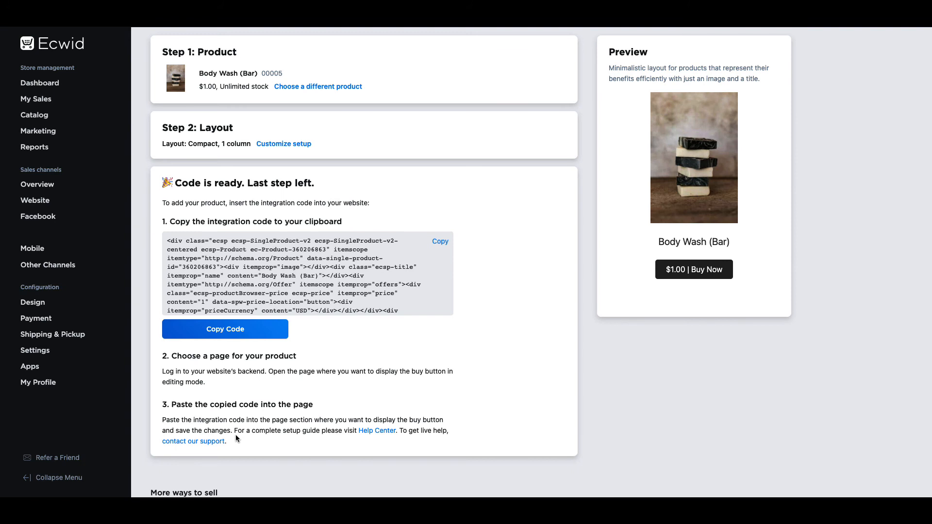
Step: Review the ready integration code for the compact Body Wash (Bar) buy button
{"action": "scroll", "scroll_direction": "down", "scroll_amount": 3}
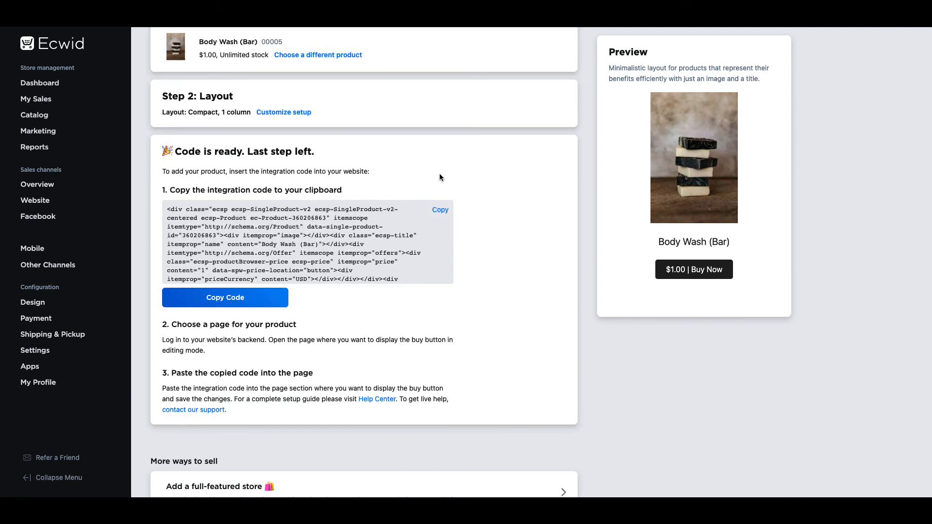